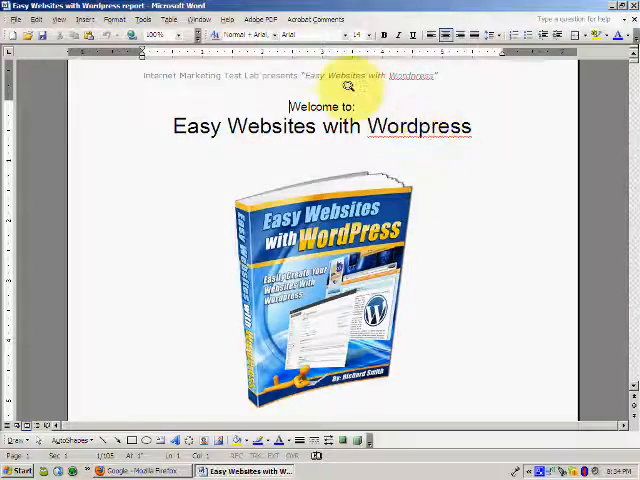
mouse_move(275, 118)
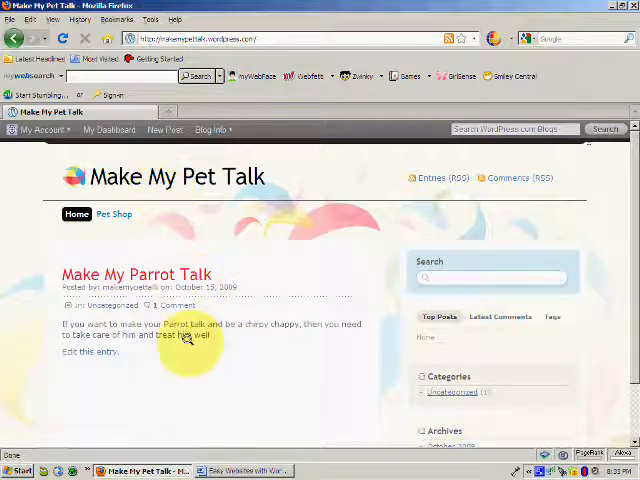
mouse_move(222, 258)
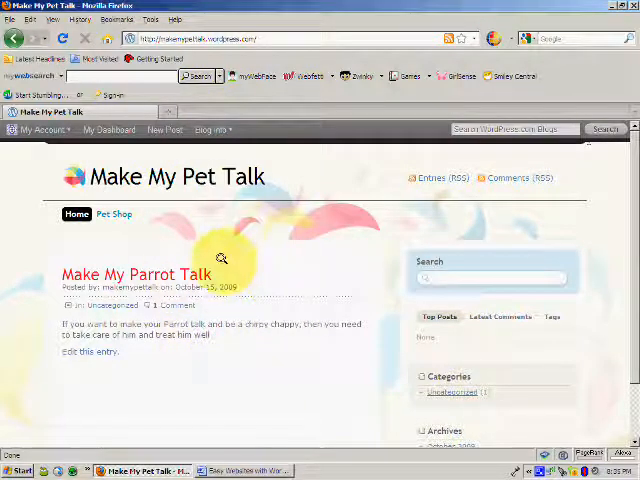
mouse_move(270, 50)
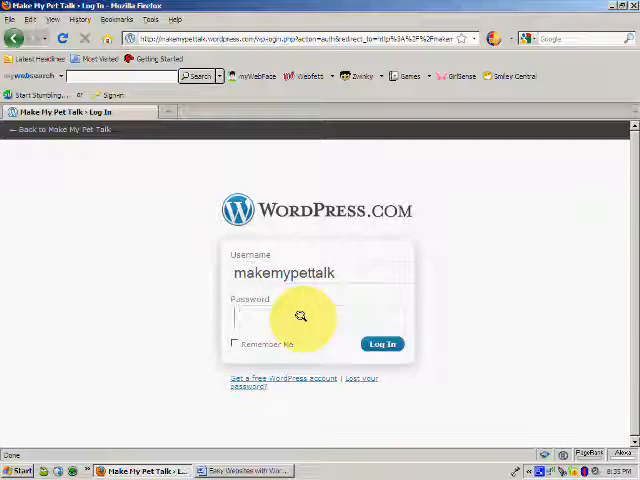
Enter the password and log in to the Make My Pet Talk dashboard.
text(•)
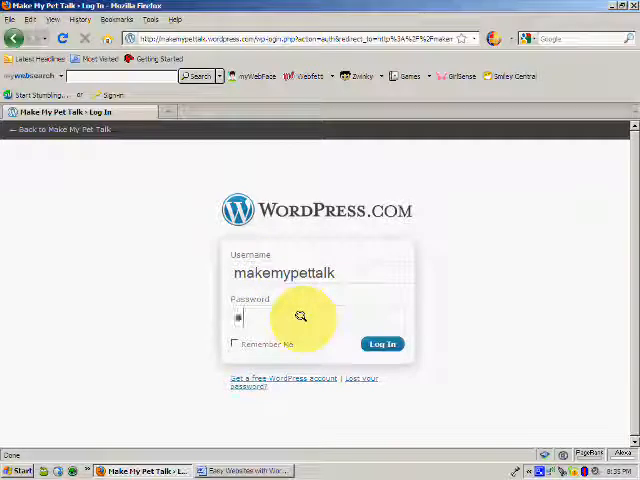
text(password)
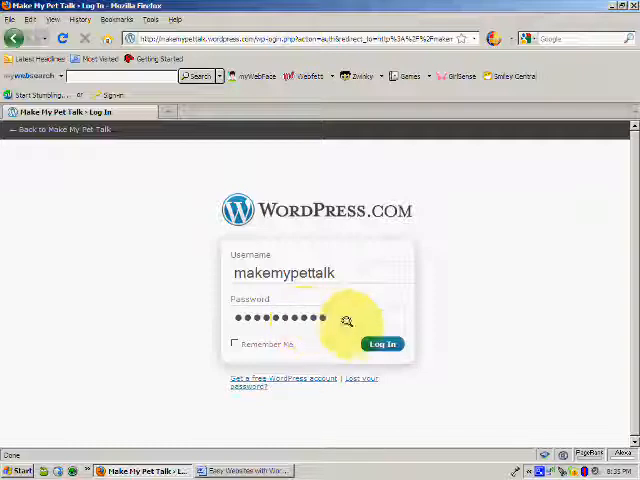
click(382, 344)
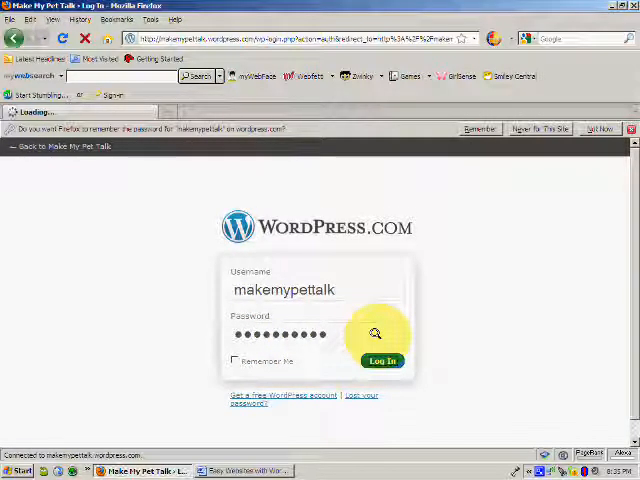
click(382, 361)
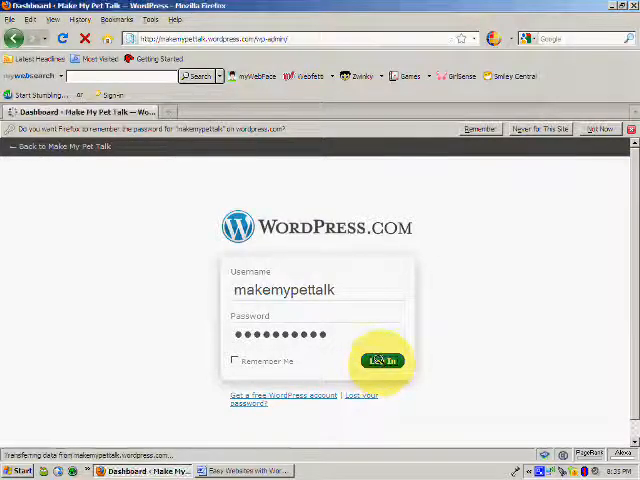
click(381, 360)
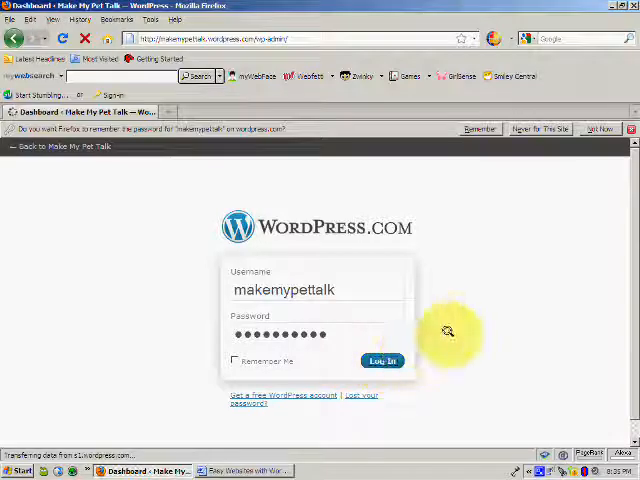
click(382, 360)
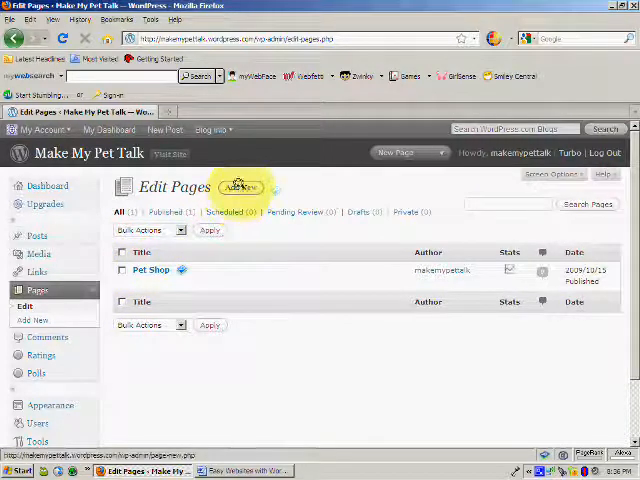
Use Add New beside the Edit Pages heading to start a blank page.
click(239, 187)
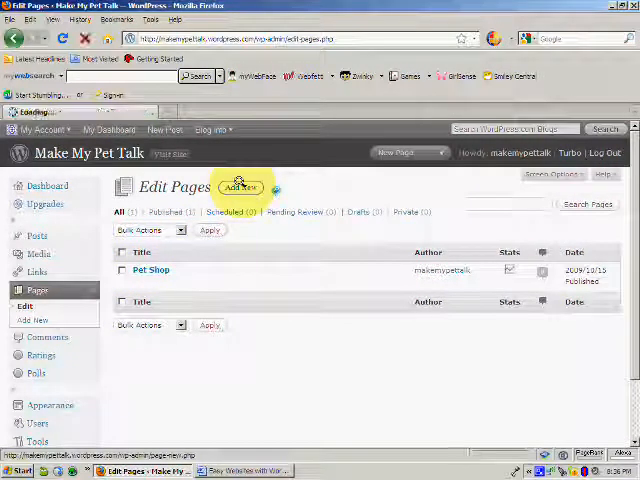
click(240, 188)
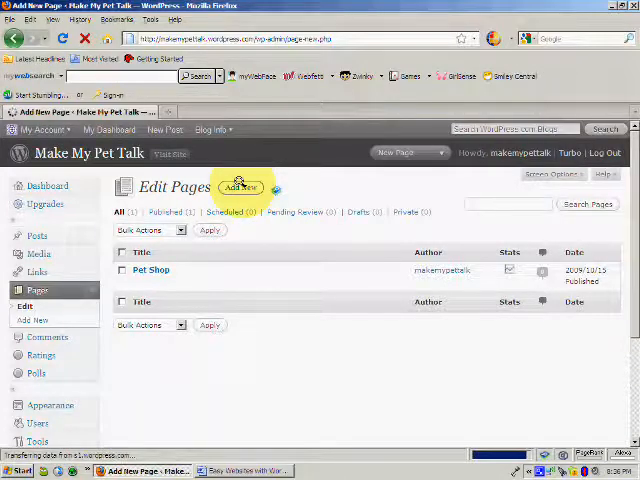
Title the page 'Dog Food' and write that feeding our dog makes it grow strong and healthy.
click(240, 188)
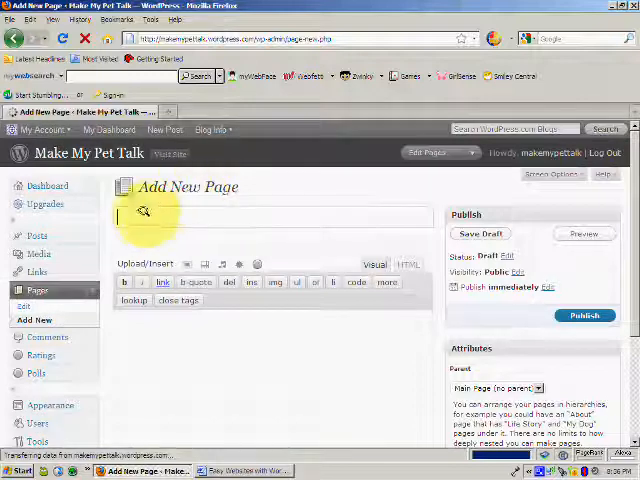
text(Dog Food)
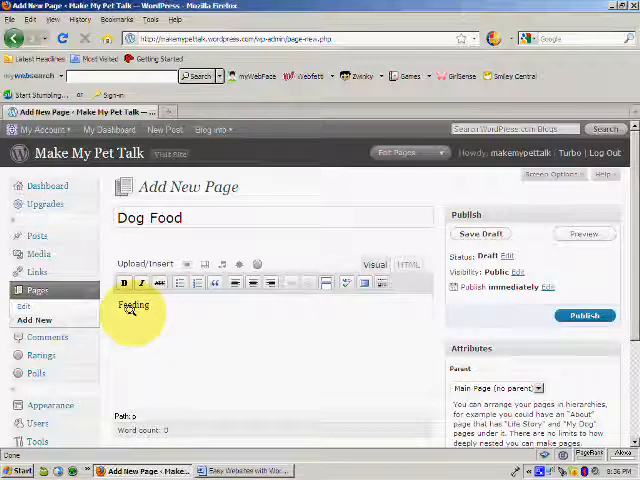
text(our dog)
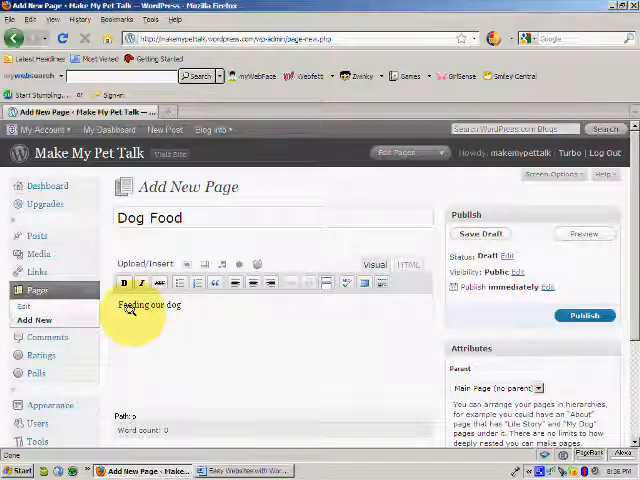
text(is important to)
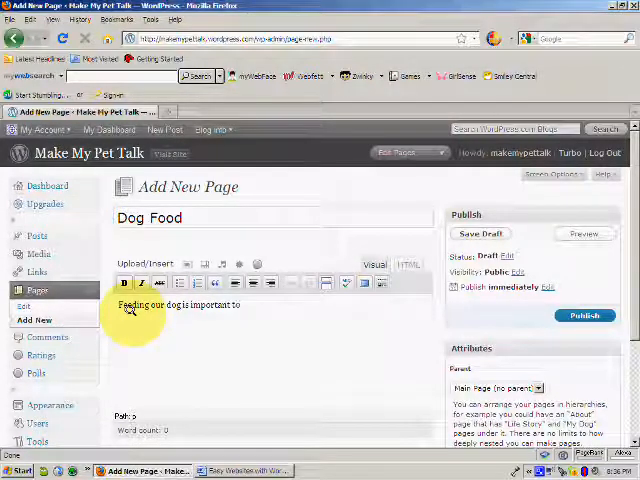
text(make i)
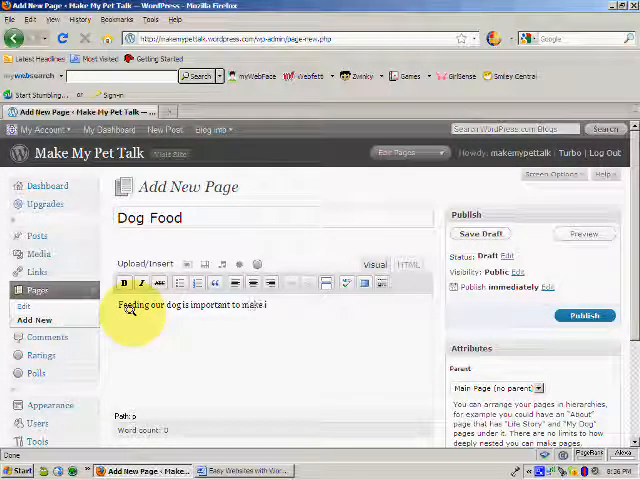
text(t grow)
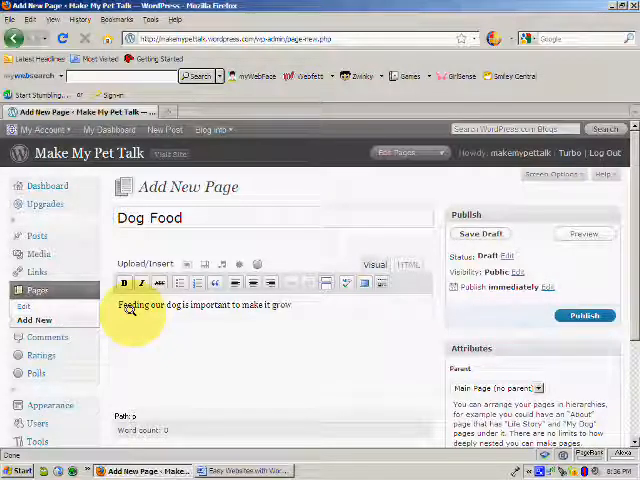
text(str)
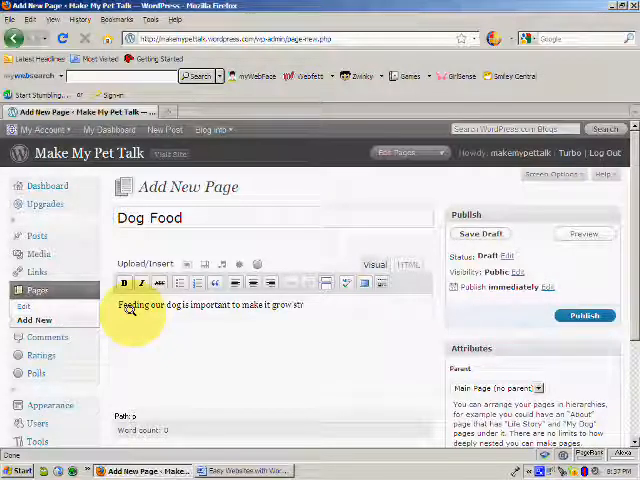
text(ong and healthy)
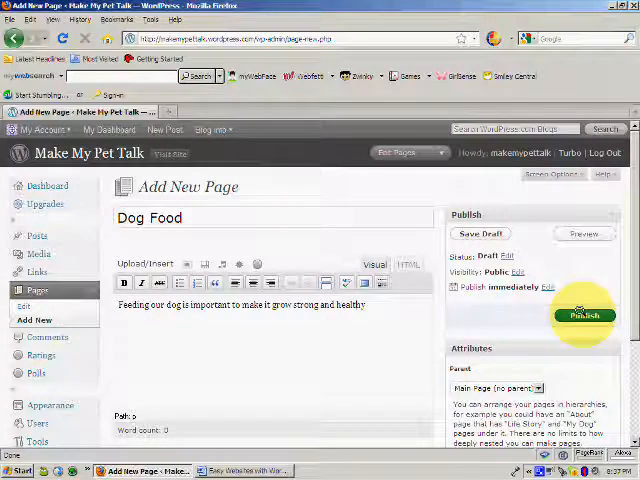
Publish the Dog Food page and view it live on the site.
click(584, 315)
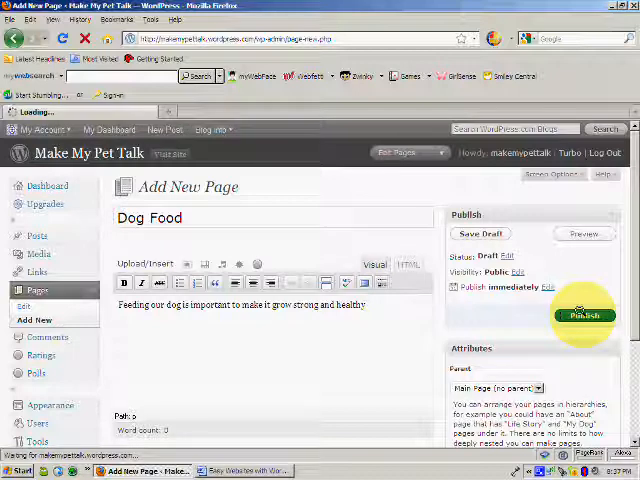
click(583, 315)
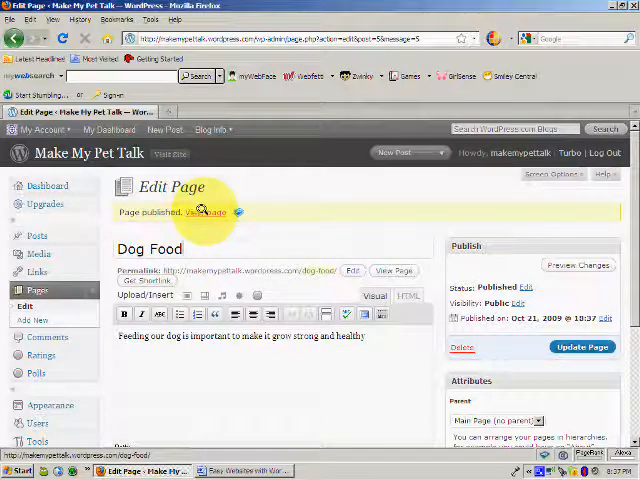
click(209, 212)
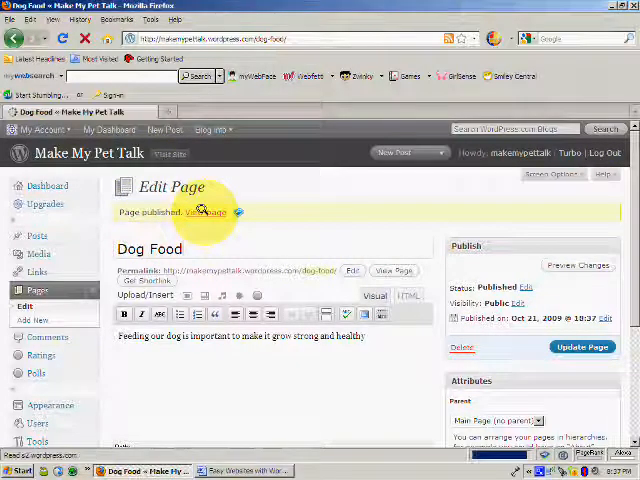
click(207, 212)
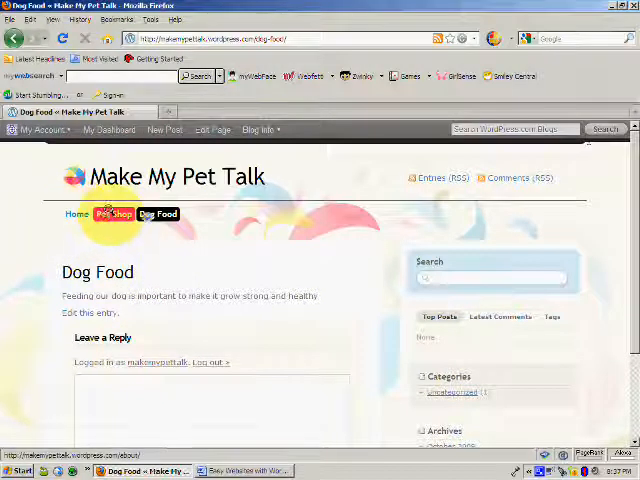
mouse_move(158, 214)
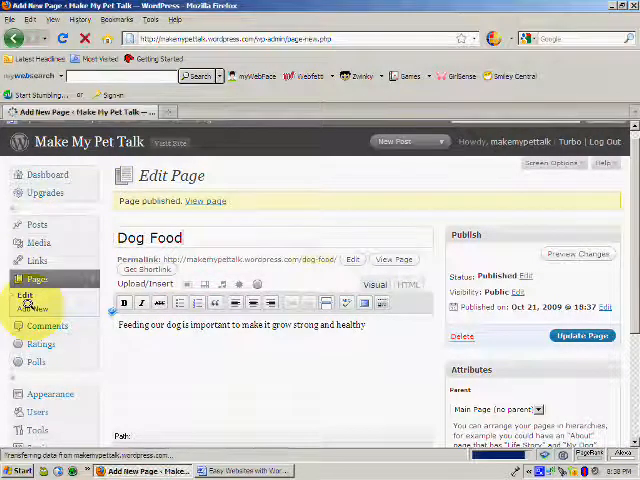
Create a page titled 'Cats Toys' saying cats love playing with toys, especially toy mice.
click(34, 320)
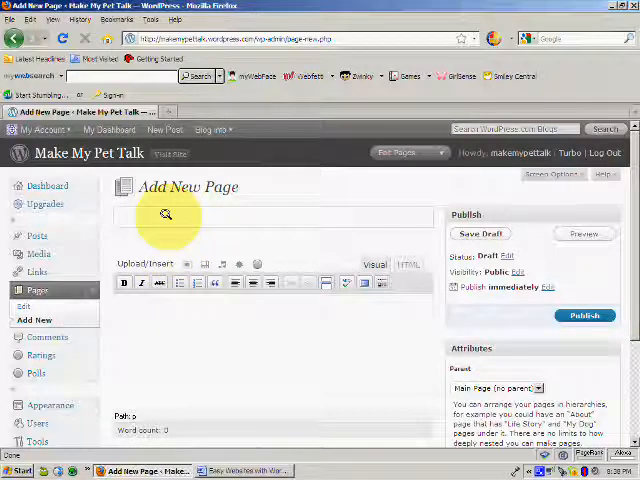
text(Cats Toys)
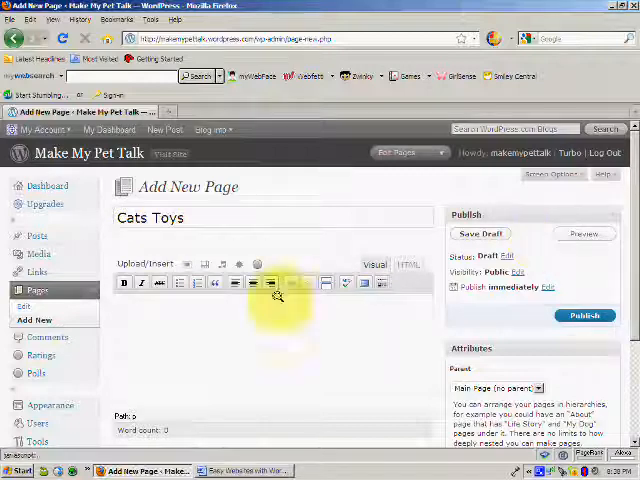
click(482, 233)
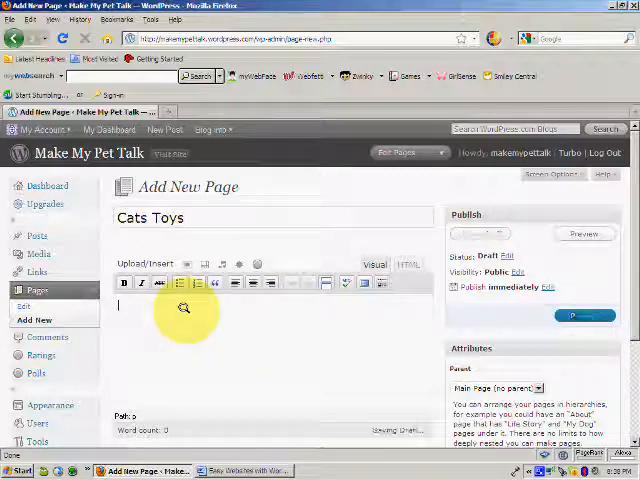
text(Cats)
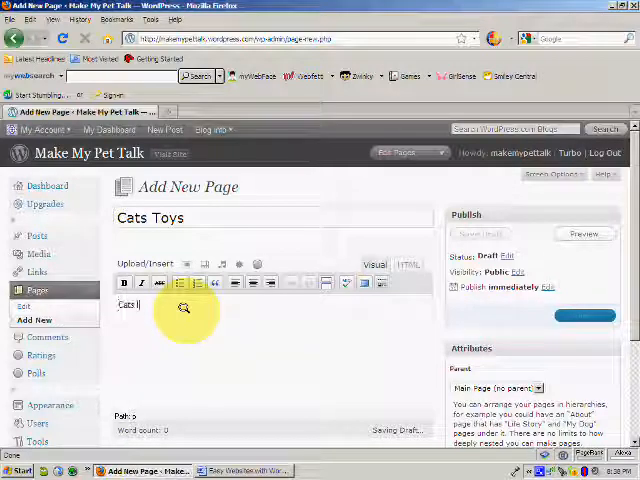
text(love laying on)
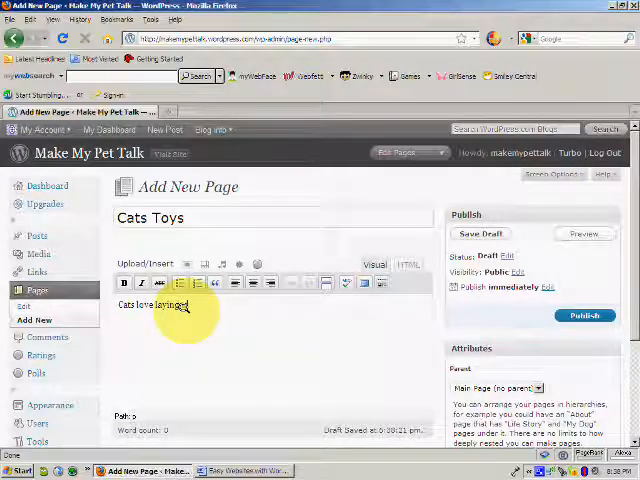
text(with toys)
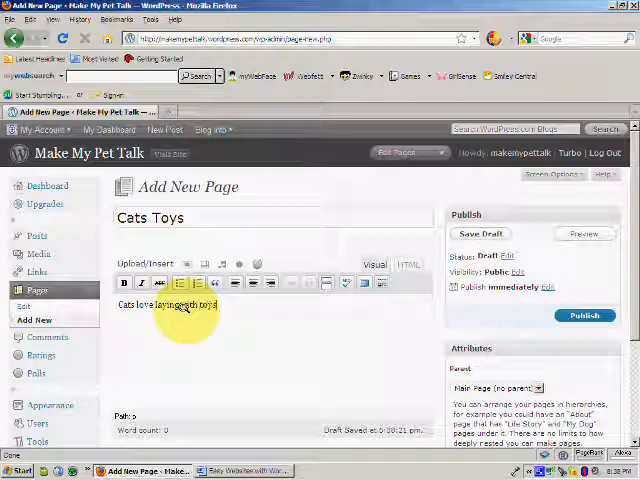
text(and especiall)
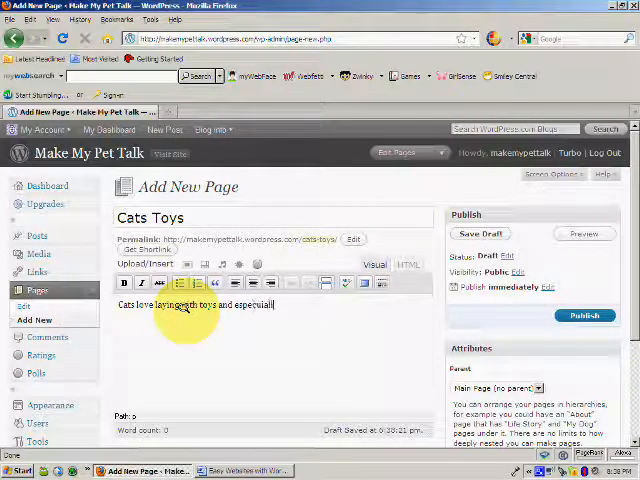
key(BackSpace)
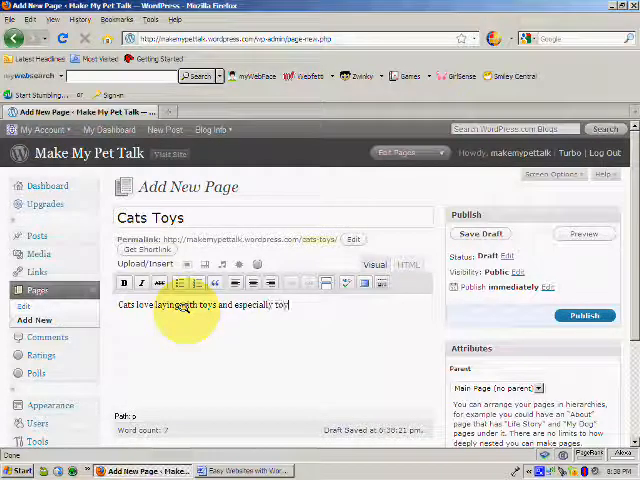
text(mice)
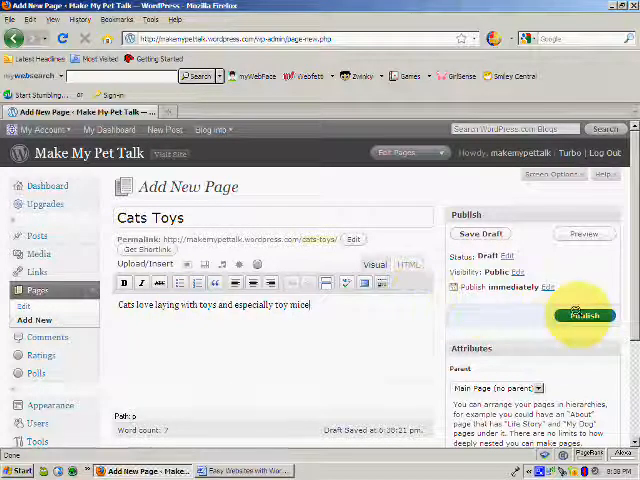
Publish the Cats Toys page, view it, and expand the Posts menu options.
click(584, 315)
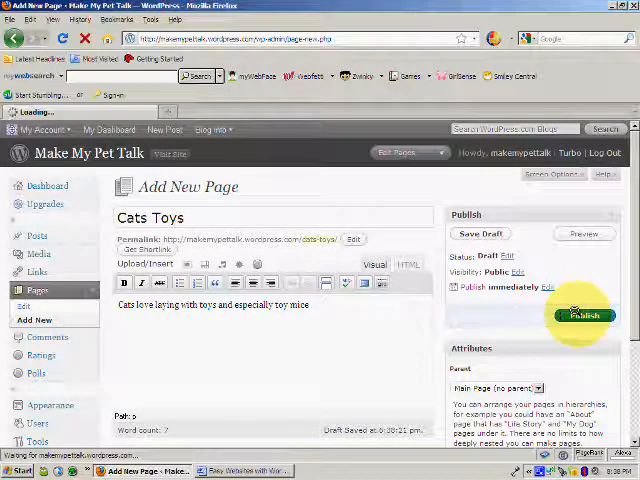
click(583, 315)
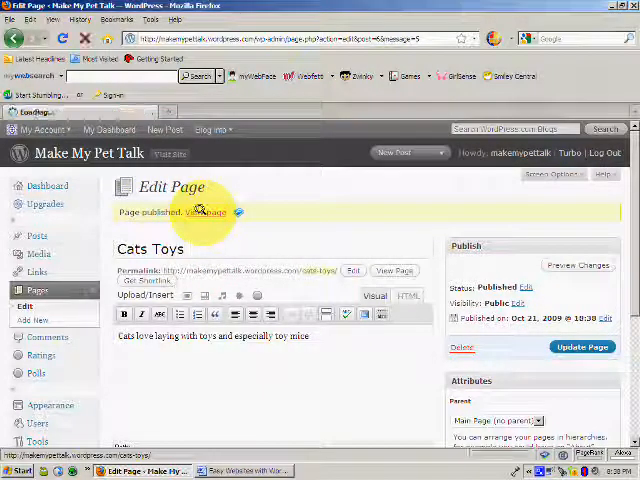
click(208, 212)
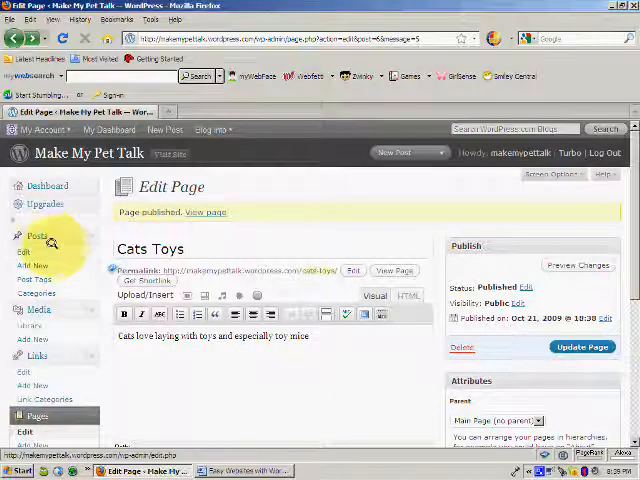
click(170, 248)
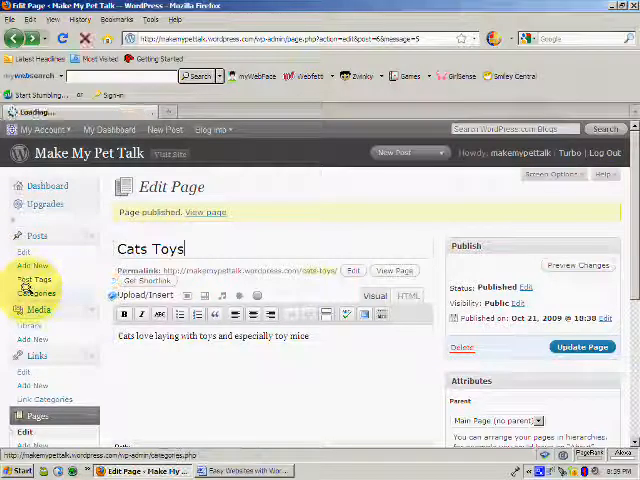
Go to Posts > Categories and edit the Uncategorized category.
click(41, 292)
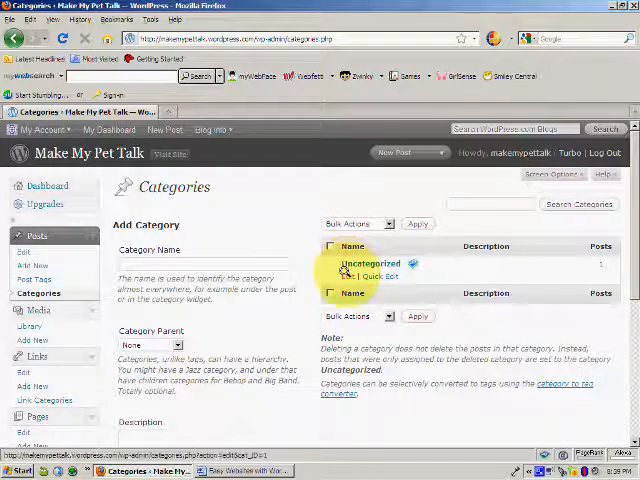
click(368, 263)
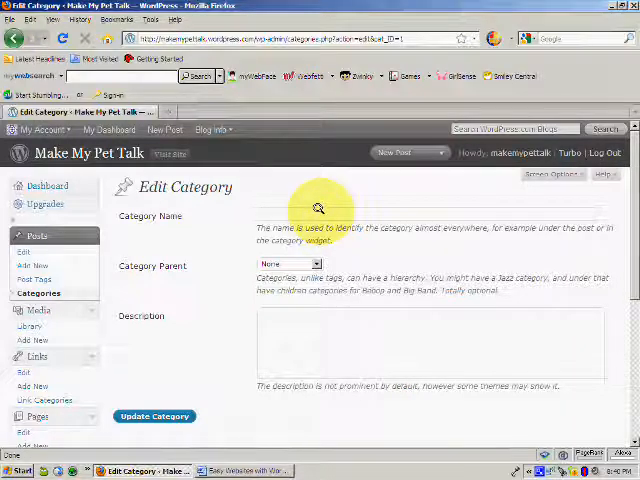
Rename Uncategorized to 'Parrots' with a description listing parrot types, and update it.
text(Parrot)
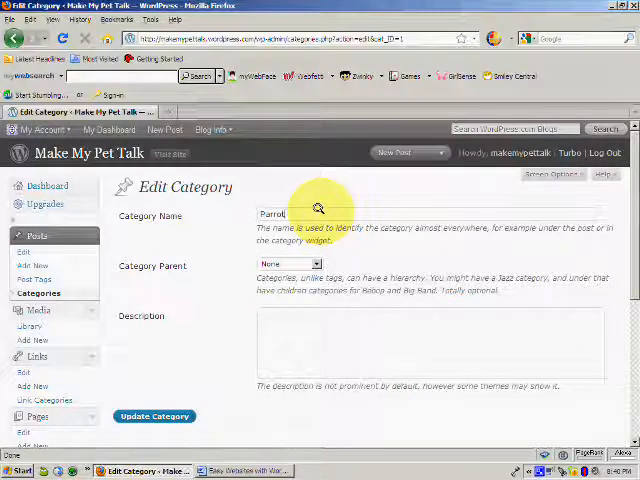
text(s)
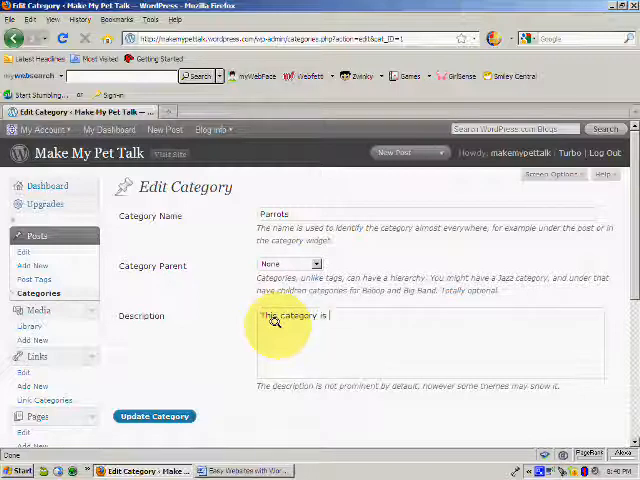
text(a listing of different types of pa)
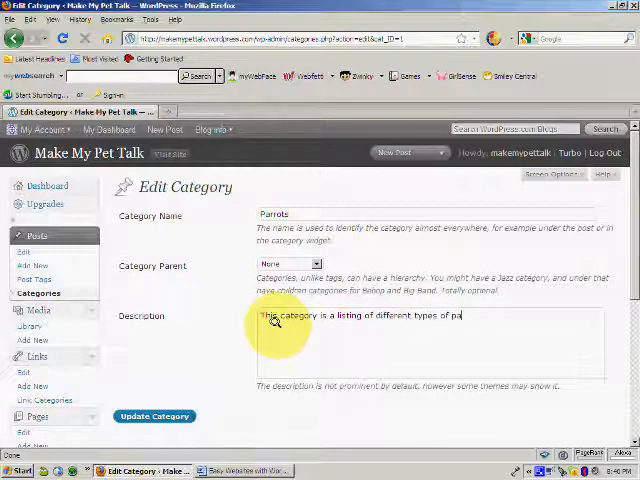
text(rrot)
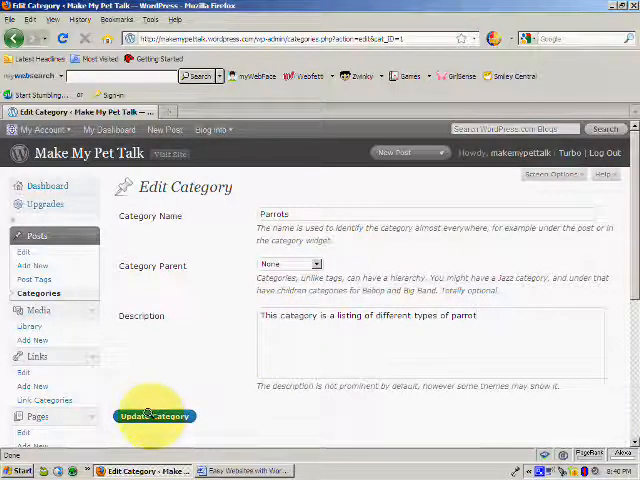
click(154, 416)
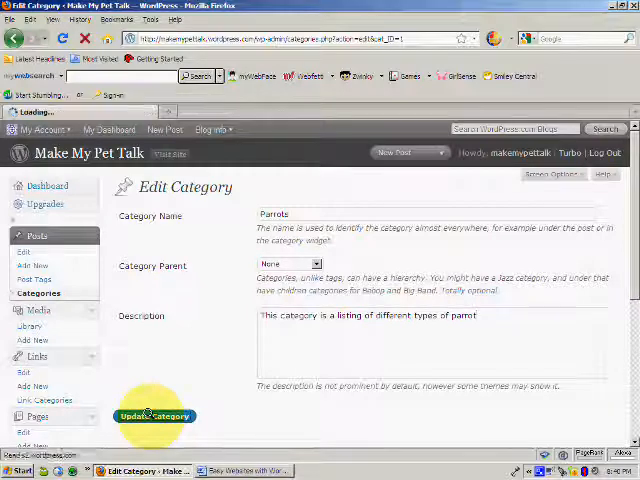
click(155, 415)
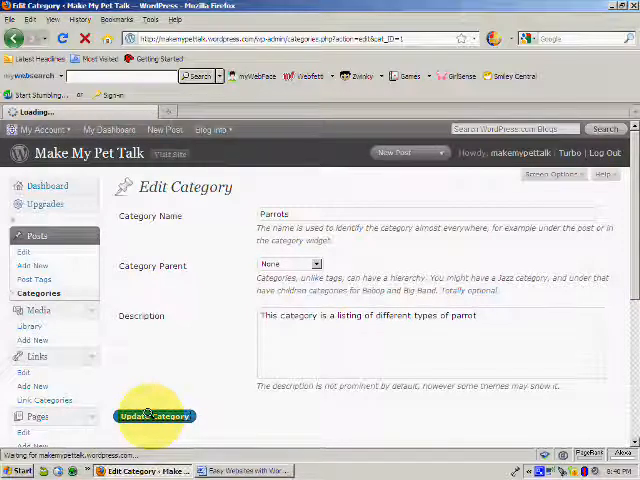
click(155, 416)
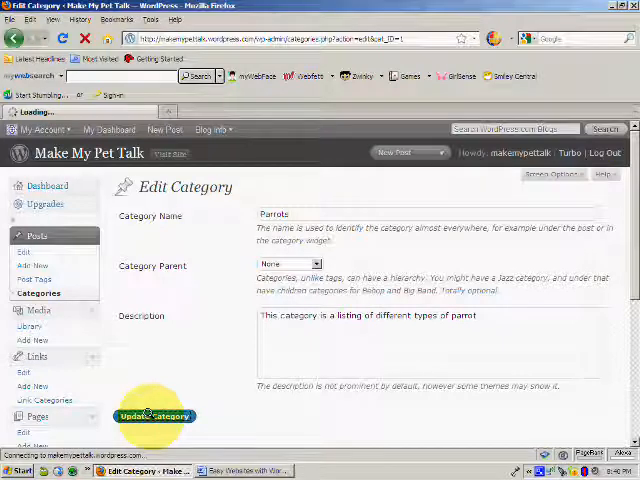
click(154, 416)
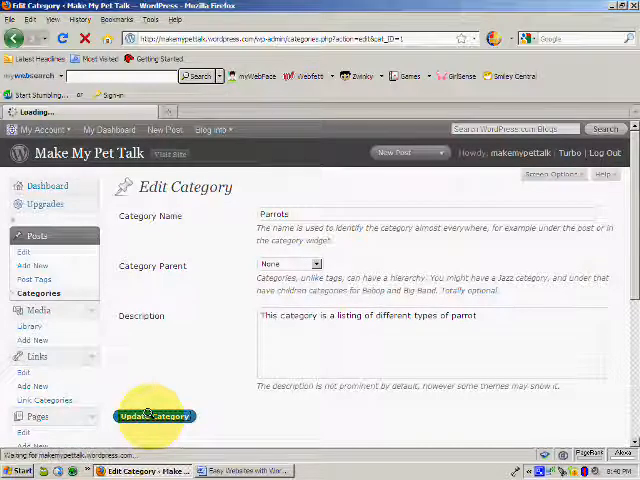
click(154, 416)
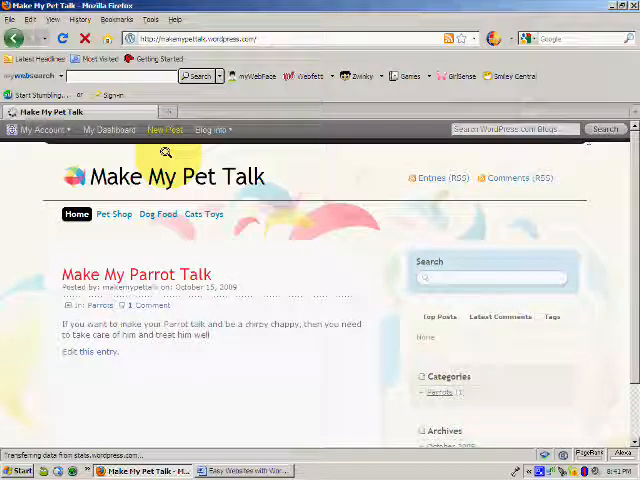
mouse_move(375, 330)
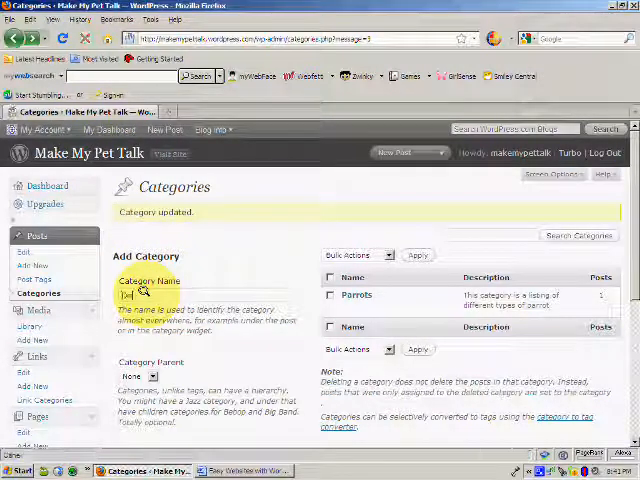
Add a 'Dogs' category with the description 'This category is all about Dogs'.
text(Dogs)
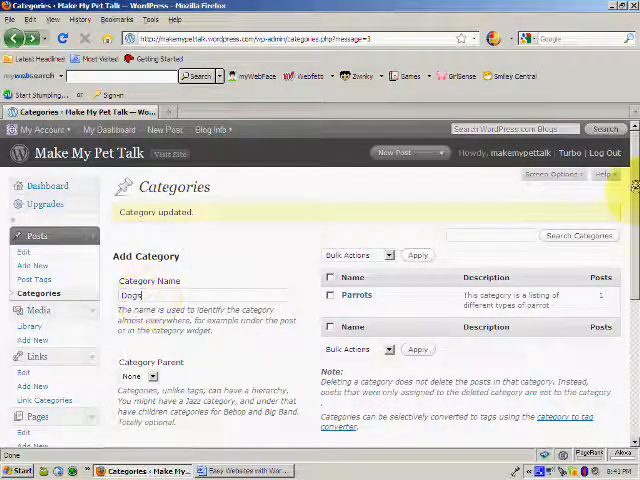
scroll(down, 3)
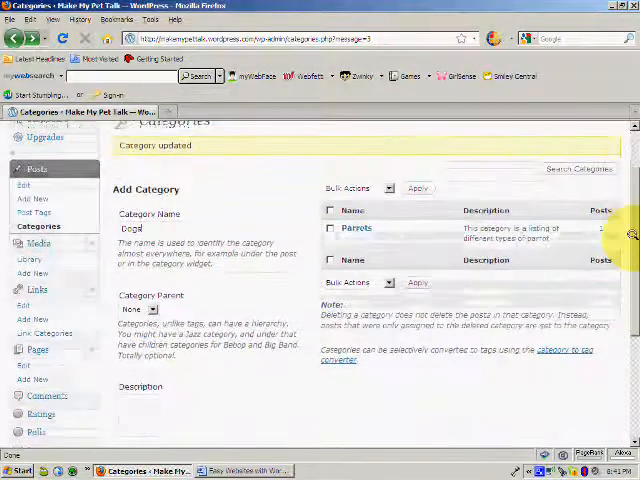
scroll(down, 3)
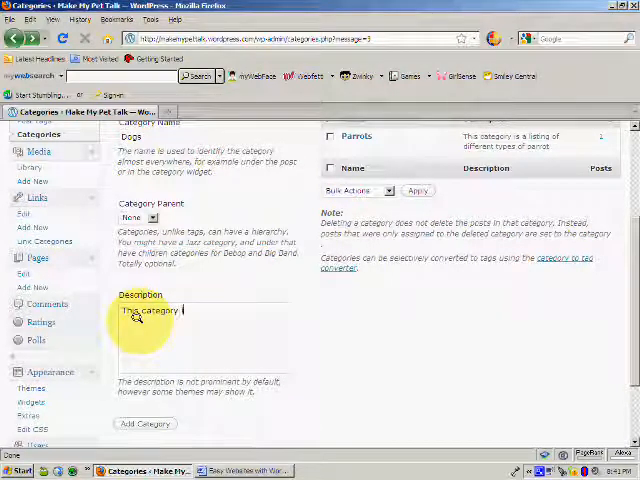
text(is all abou)
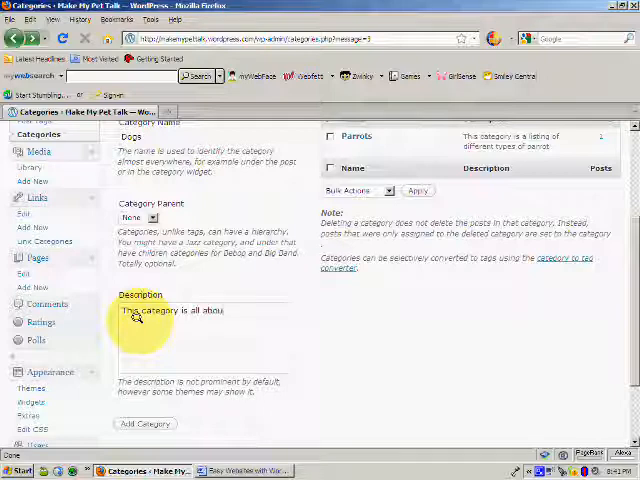
text(Dogs)
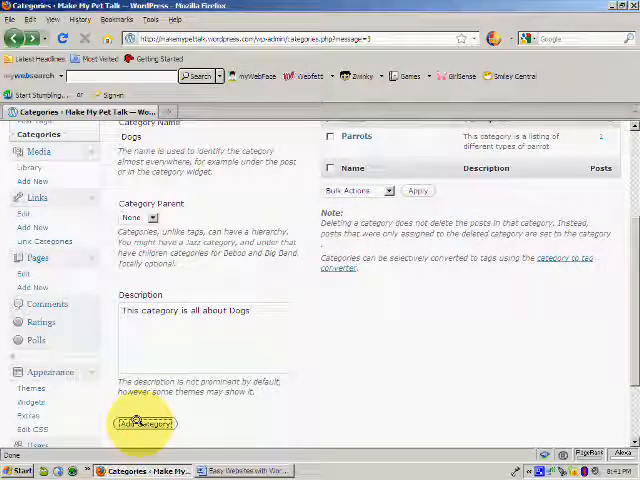
click(143, 423)
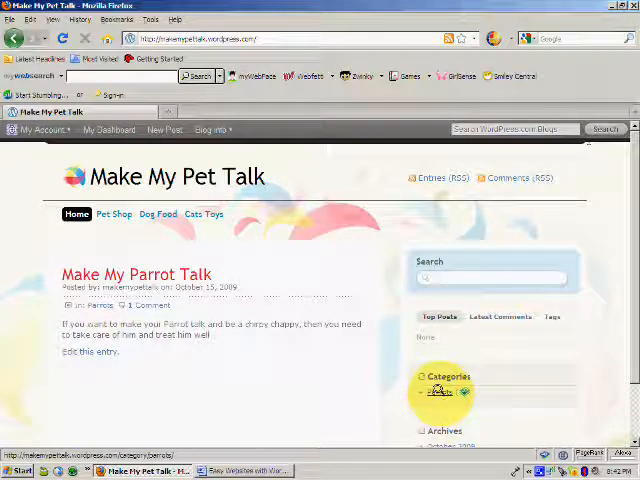
mouse_move(438, 390)
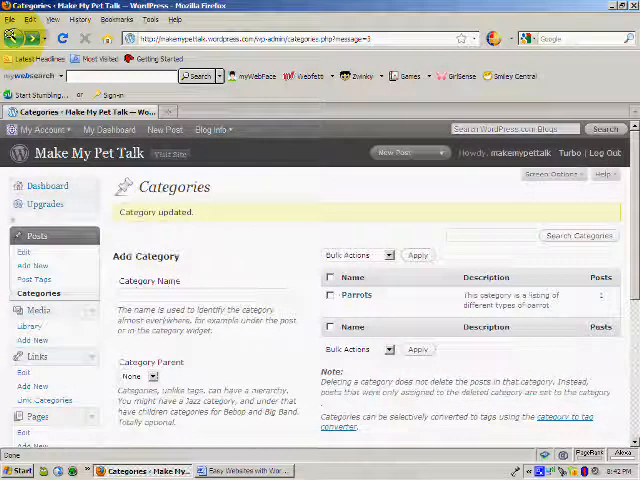
Return to Categories, start a new post titled 'Dogs Love Cats........sometimes', and focus the body editor.
click(38, 130)
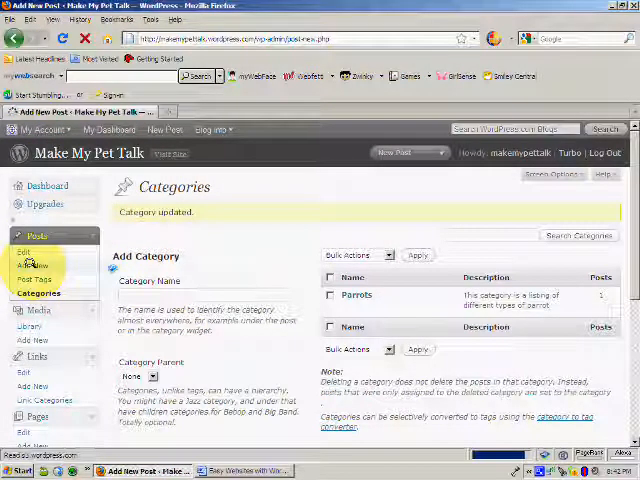
click(31, 263)
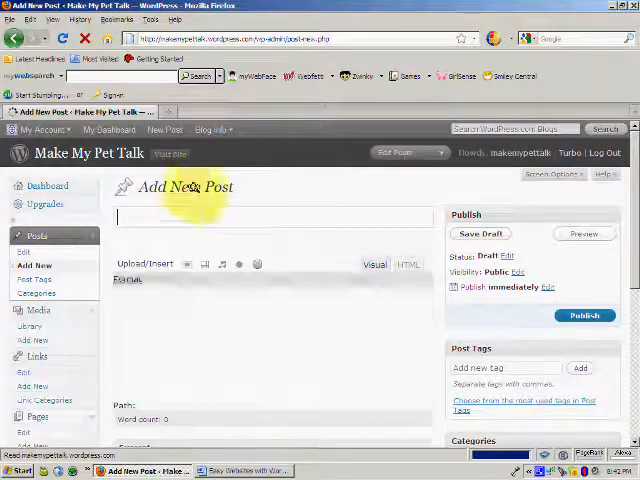
click(374, 264)
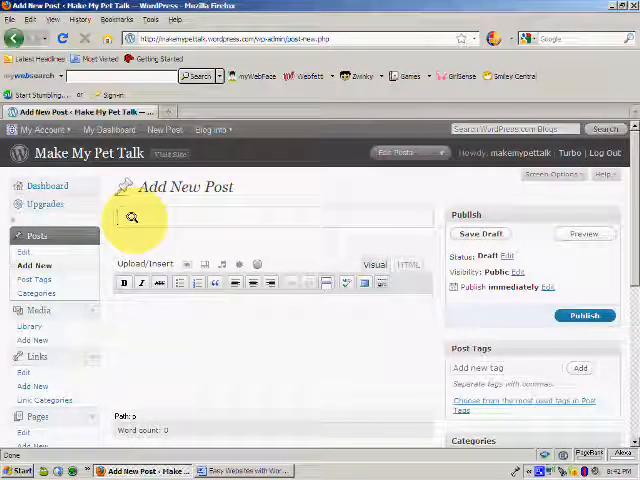
text(Dogs)
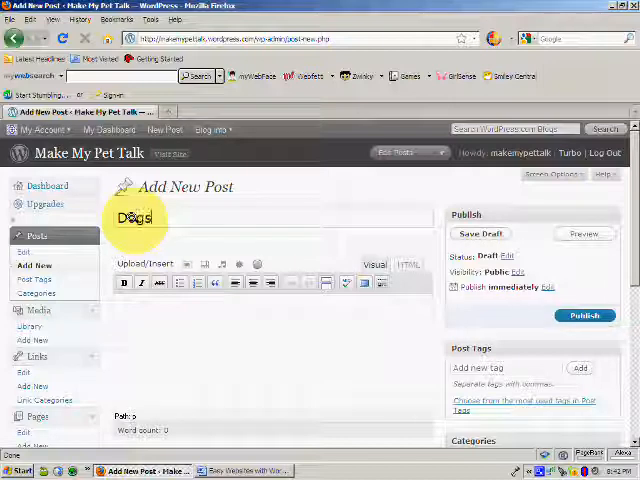
text(Love)
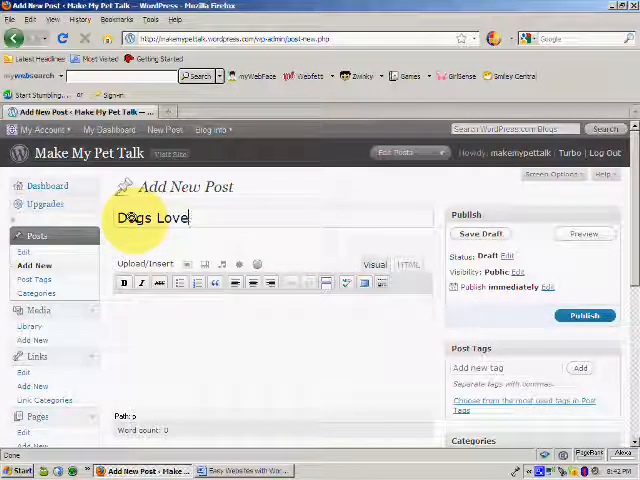
text(Cats)
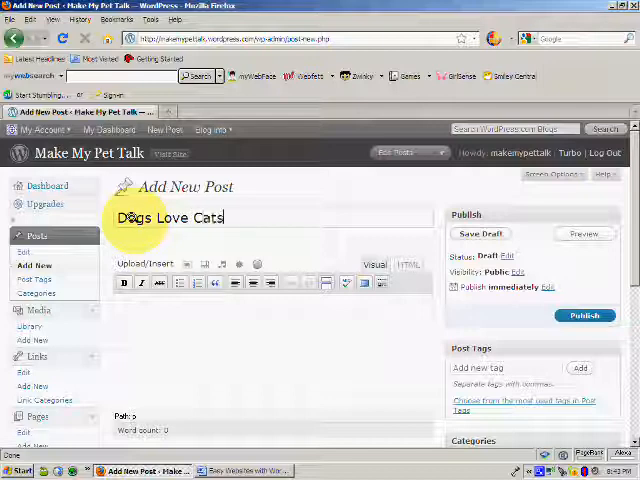
text(.......)
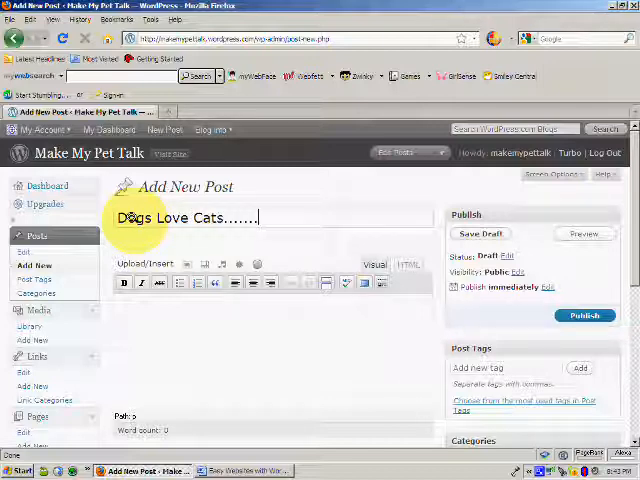
text(sometimes)
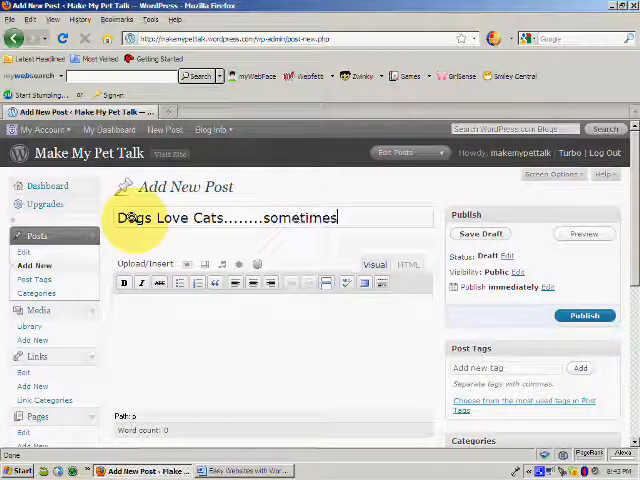
click(481, 233)
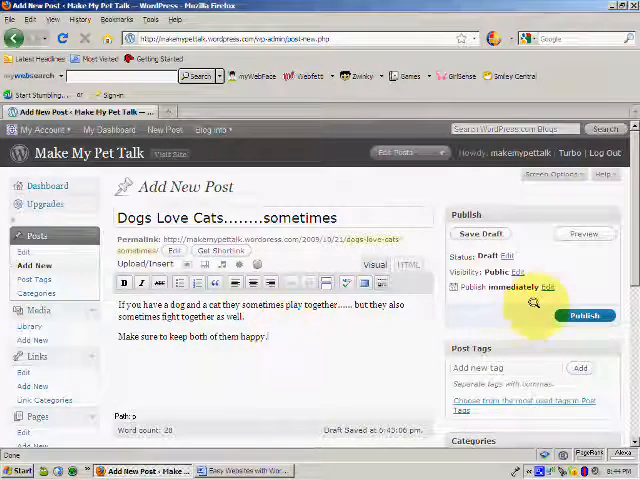
Tick the Dogs category for "Dogs Love Cats........sometimes" and publish the post.
scroll(down, 3)
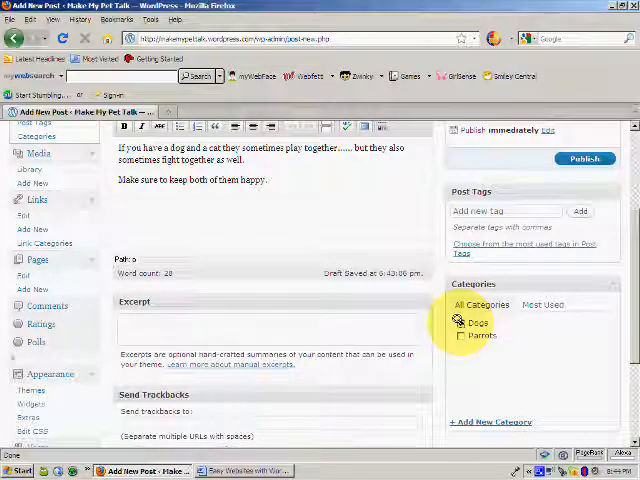
click(462, 323)
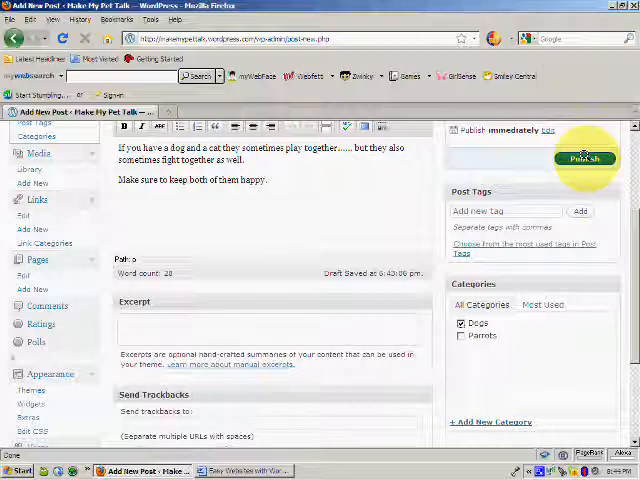
click(585, 159)
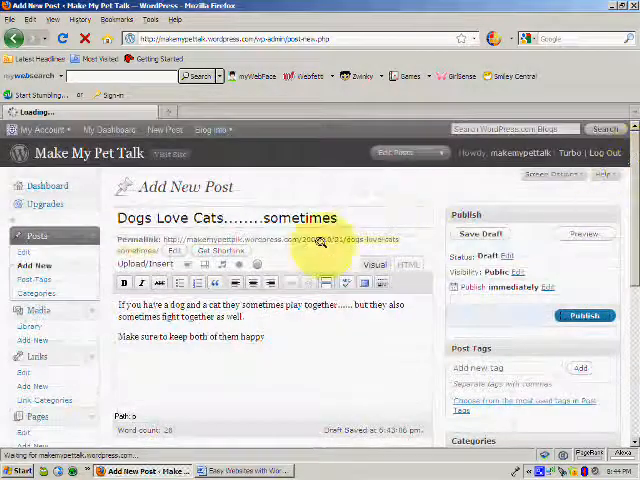
mouse_move(275, 180)
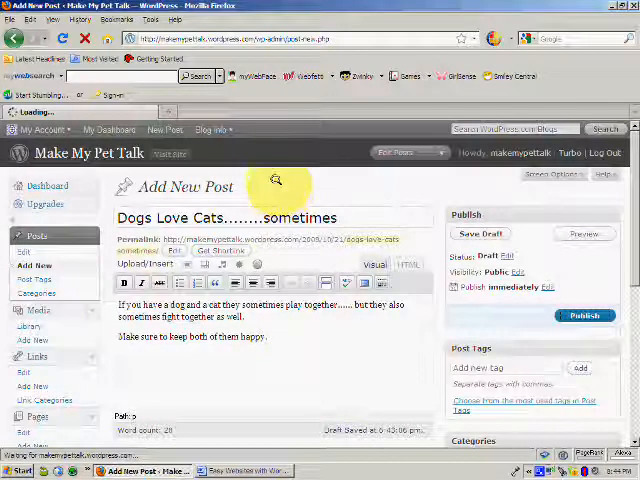
Open the live "Dogs Love Cats........sometimes" post on the Make My Pet Talk blog.
click(585, 315)
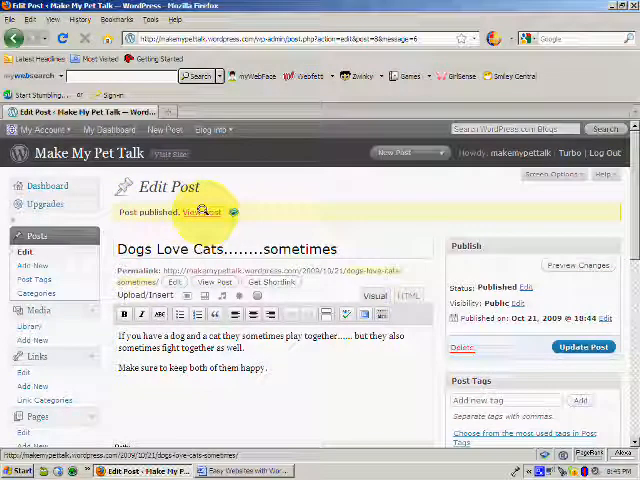
click(199, 212)
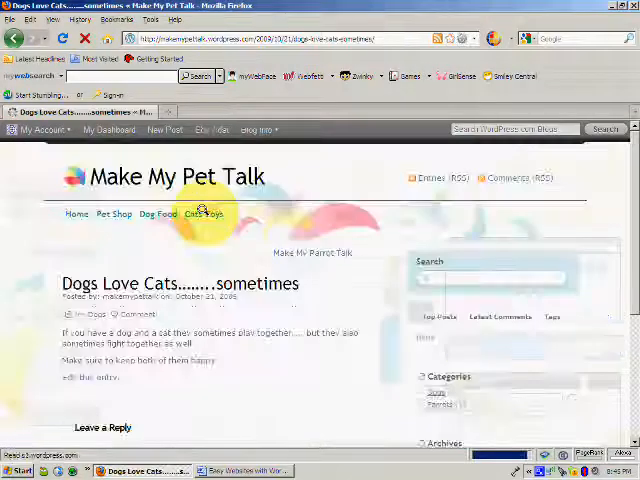